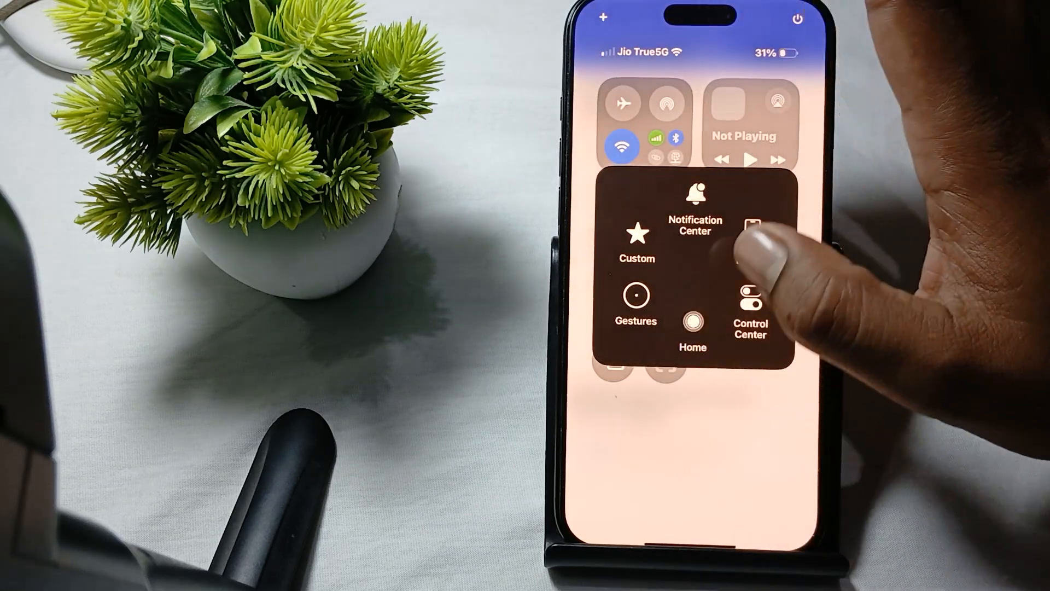
Dismiss Control Center and show the Device shortcuts in the AssistiveTouch menu
click(751, 301)
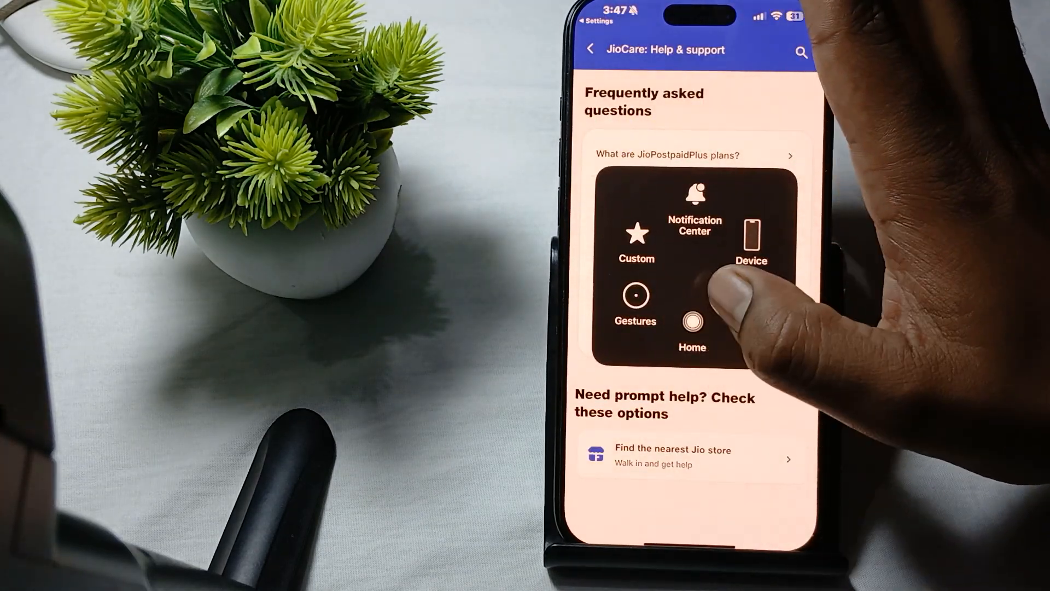
click(692, 324)
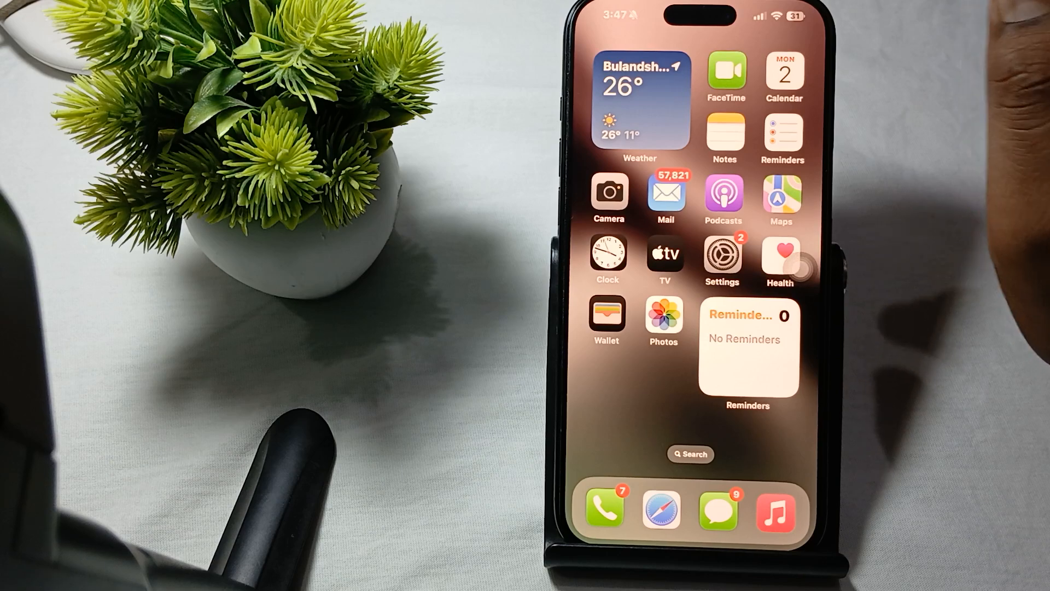
mouse_move(937, 167)
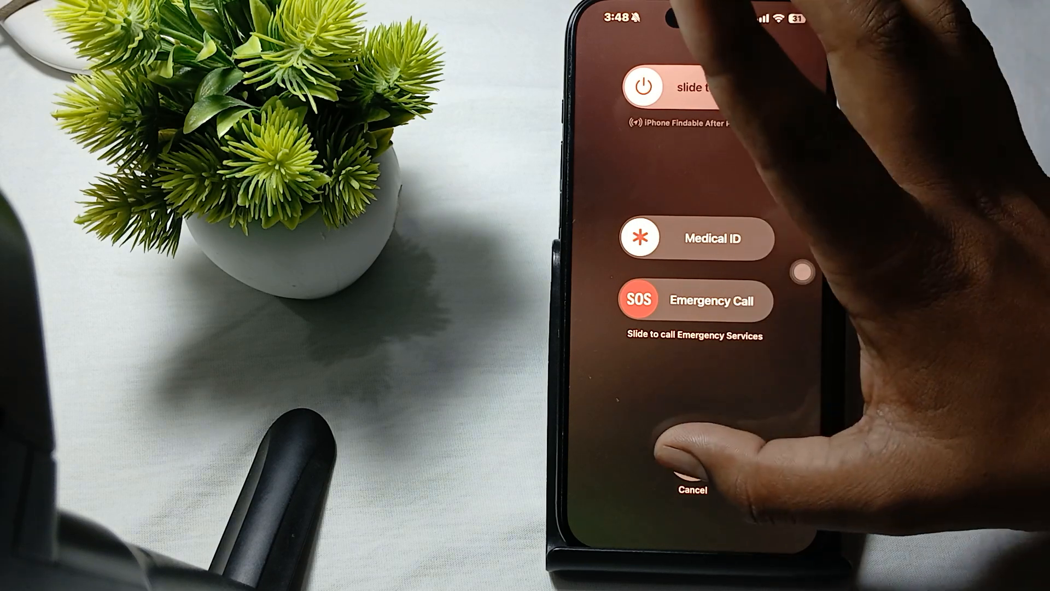
Cancel power-off and review Cellular Data Options: roaming on, voice/data on 5G Auto
click(693, 488)
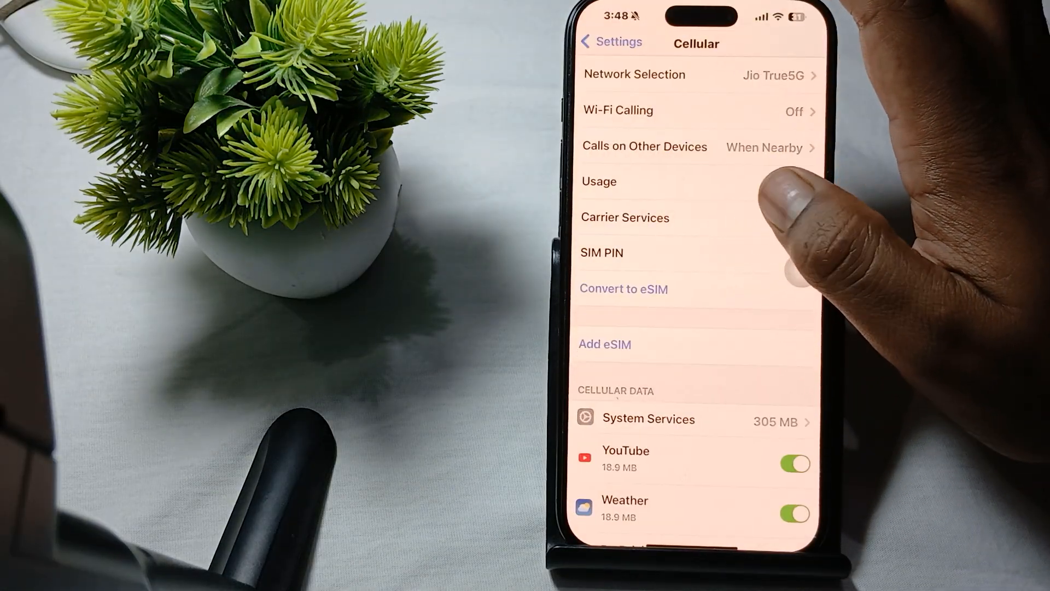
scroll(down, 3)
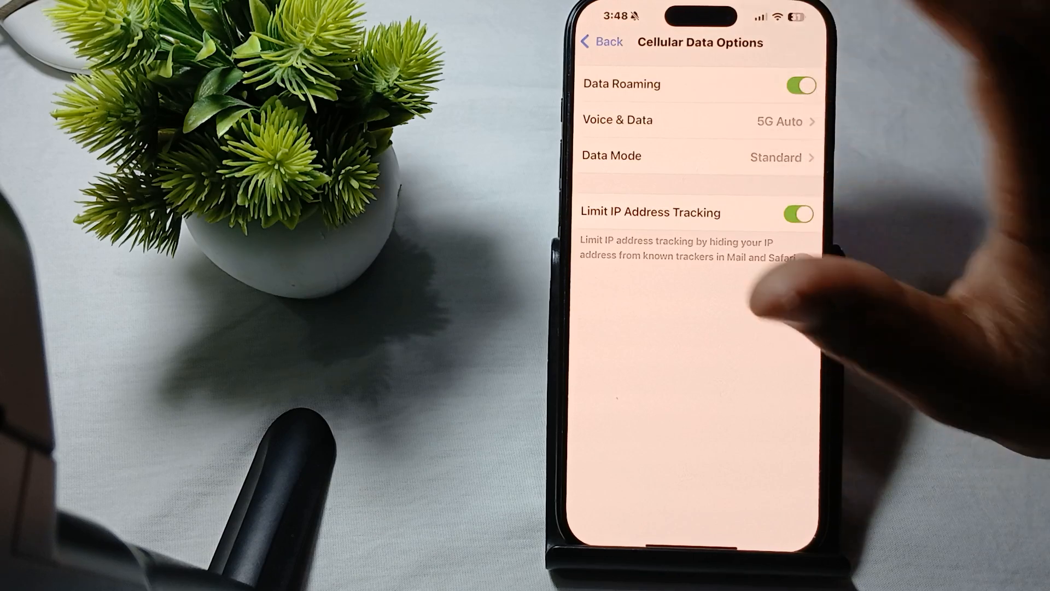
click(599, 41)
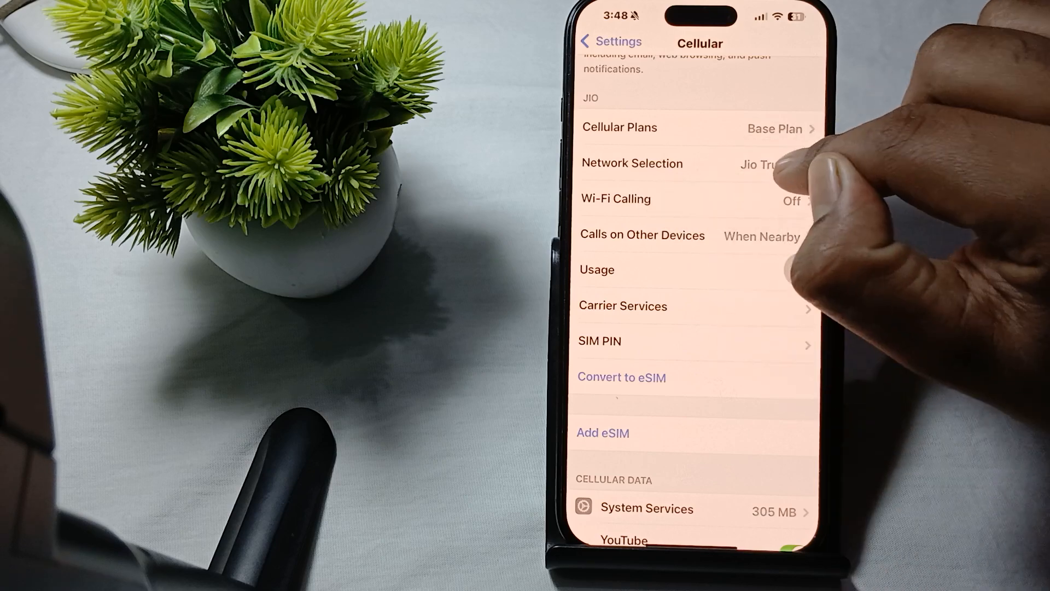
Enable Automatic in Network Selection and go back to the Cellular page
click(632, 163)
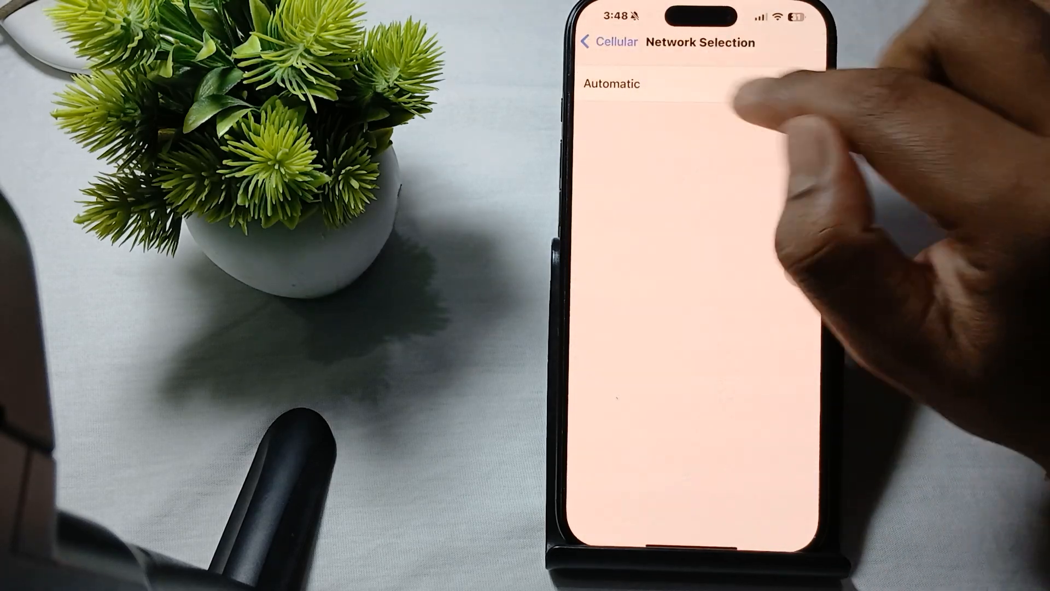
click(800, 84)
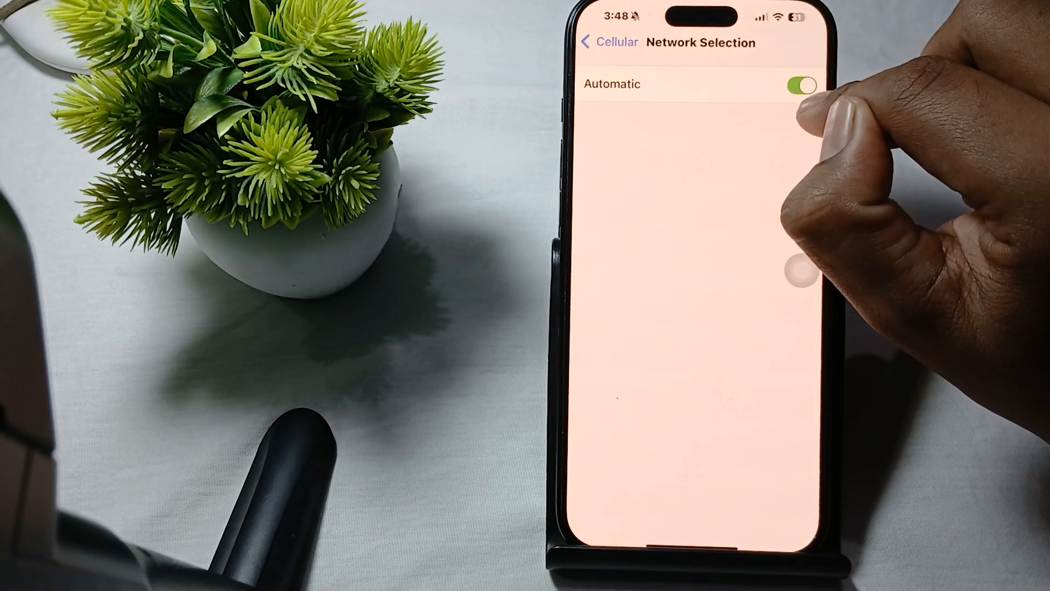
click(608, 43)
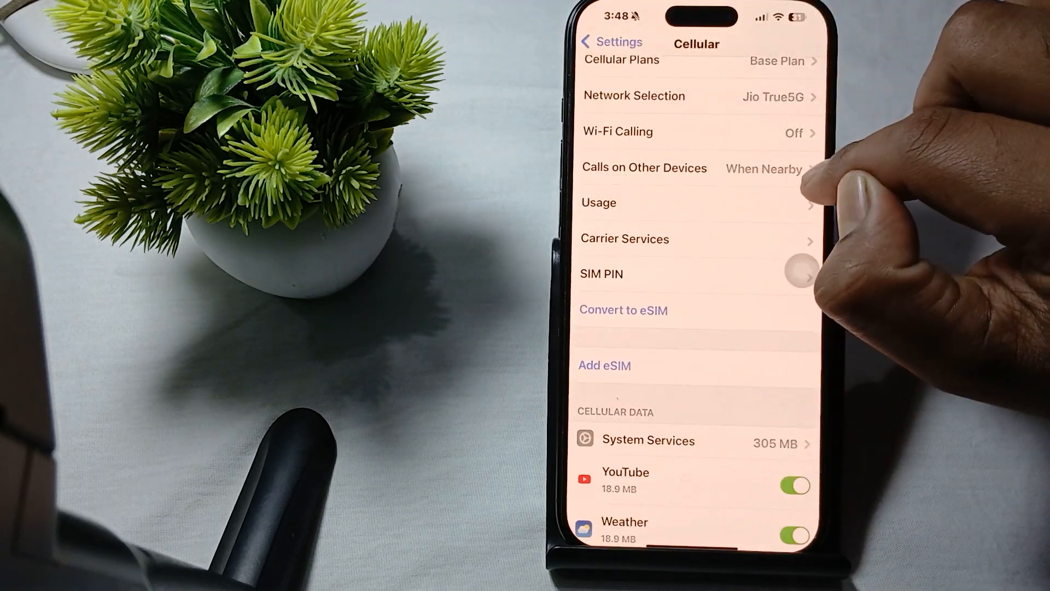
View the Jio Services carrier page listing the MyJio app, then go back to Cellular
scroll(down, 3)
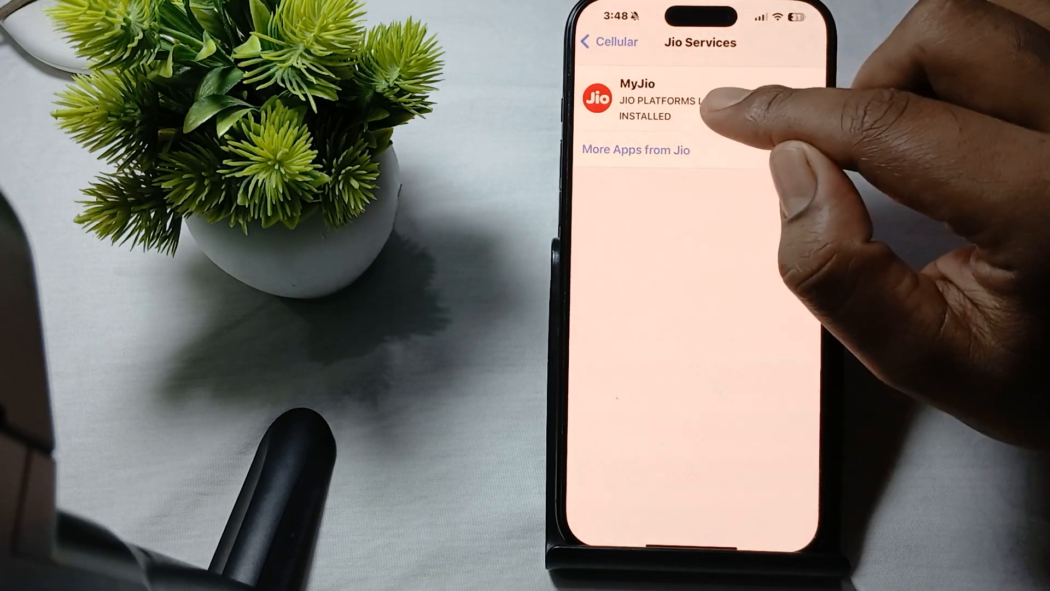
click(607, 41)
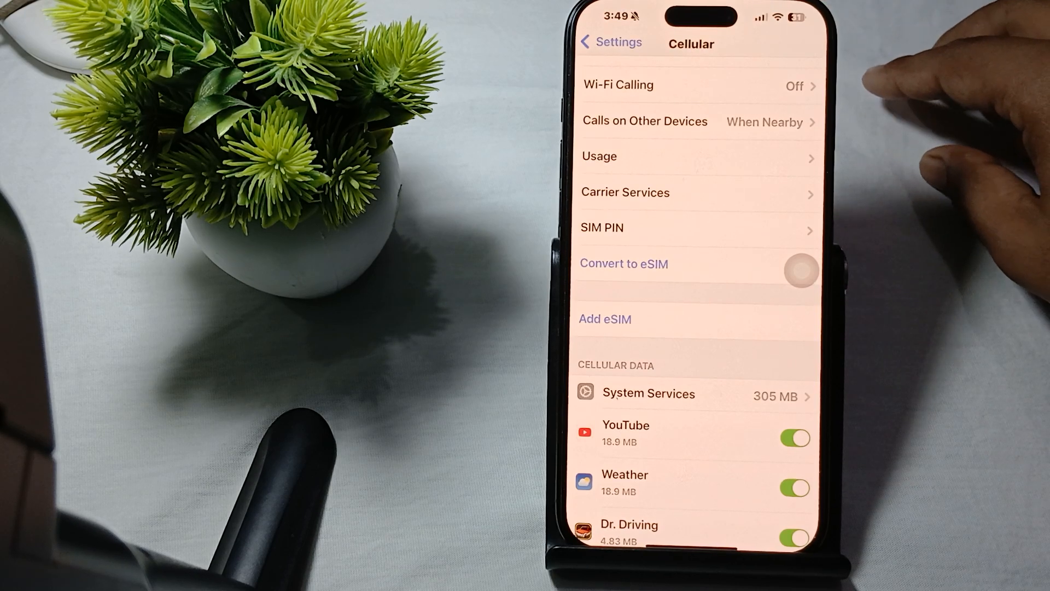
mouse_move(951, 101)
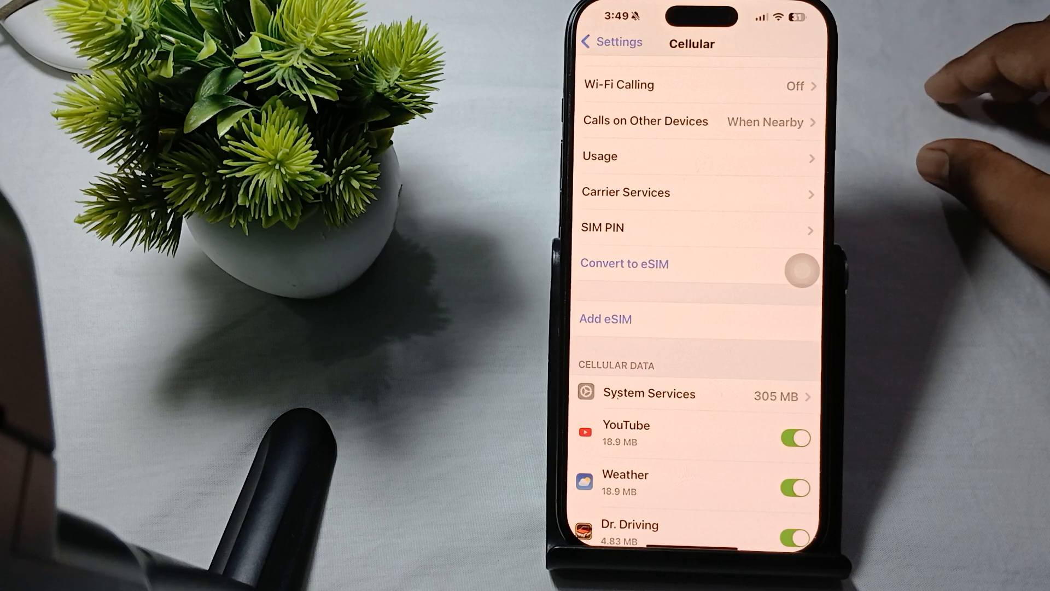
mouse_move(971, 101)
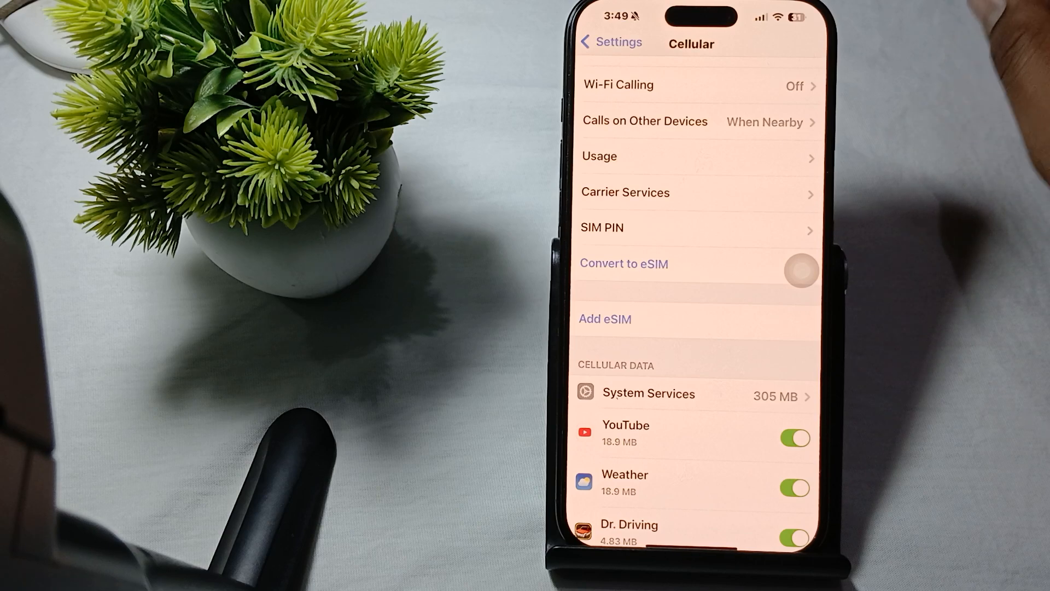
Navigate to General > Transfer or Reset iPhone and open the Reset options list
click(610, 42)
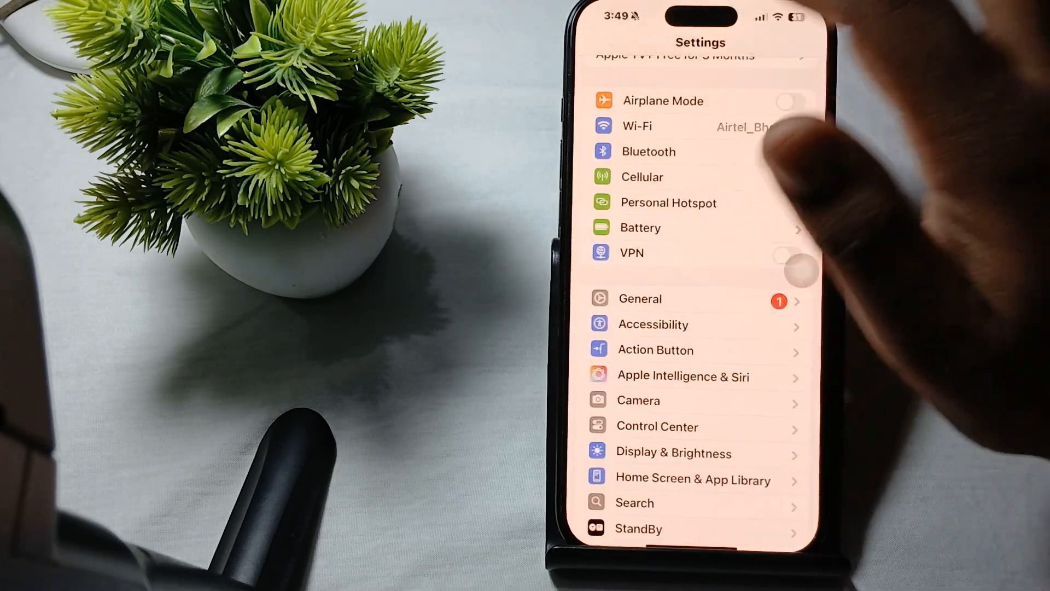
click(640, 298)
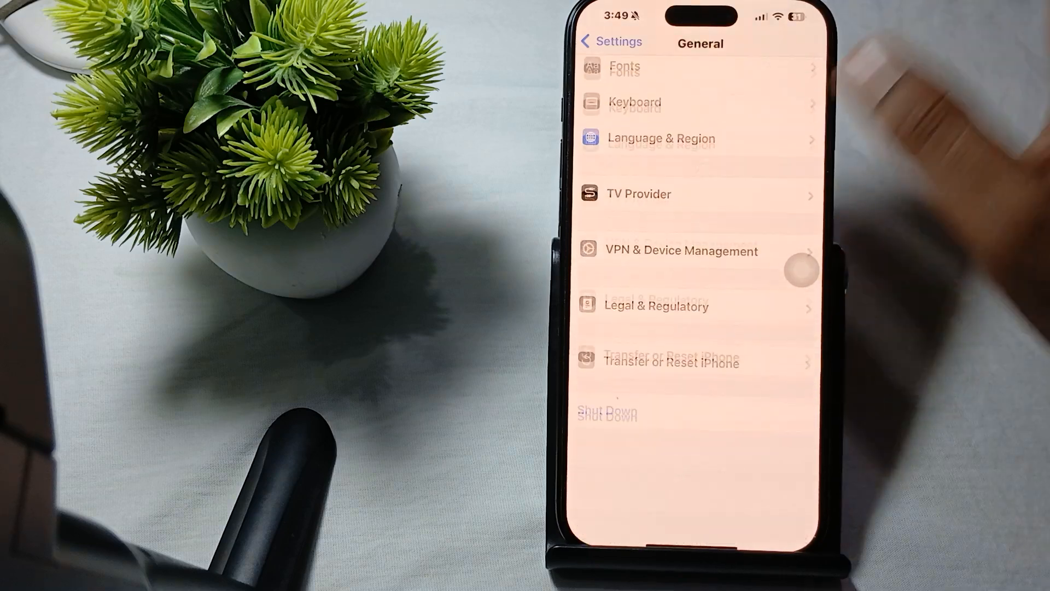
click(669, 362)
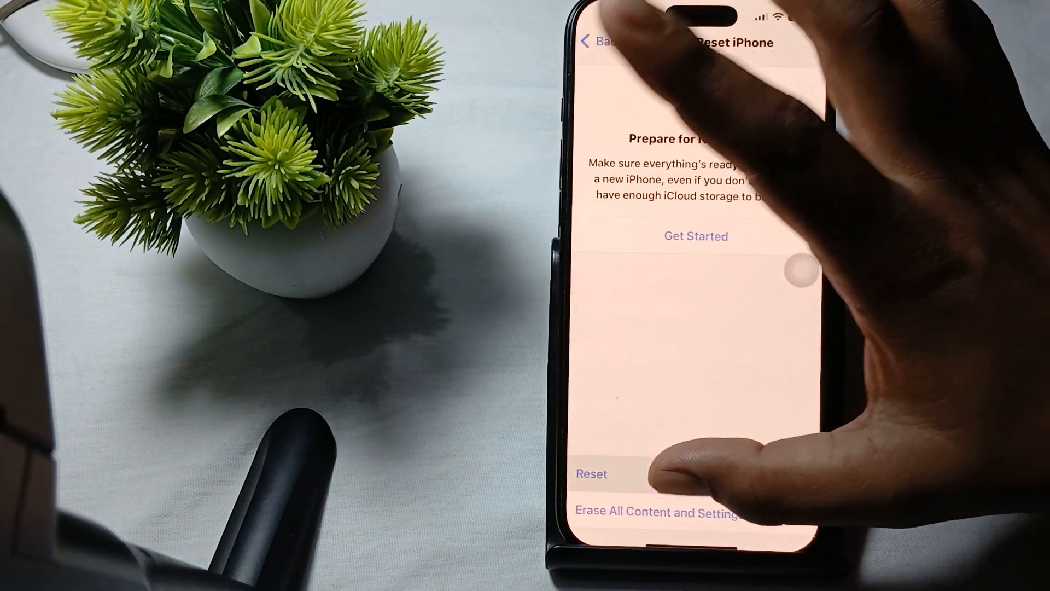
click(590, 474)
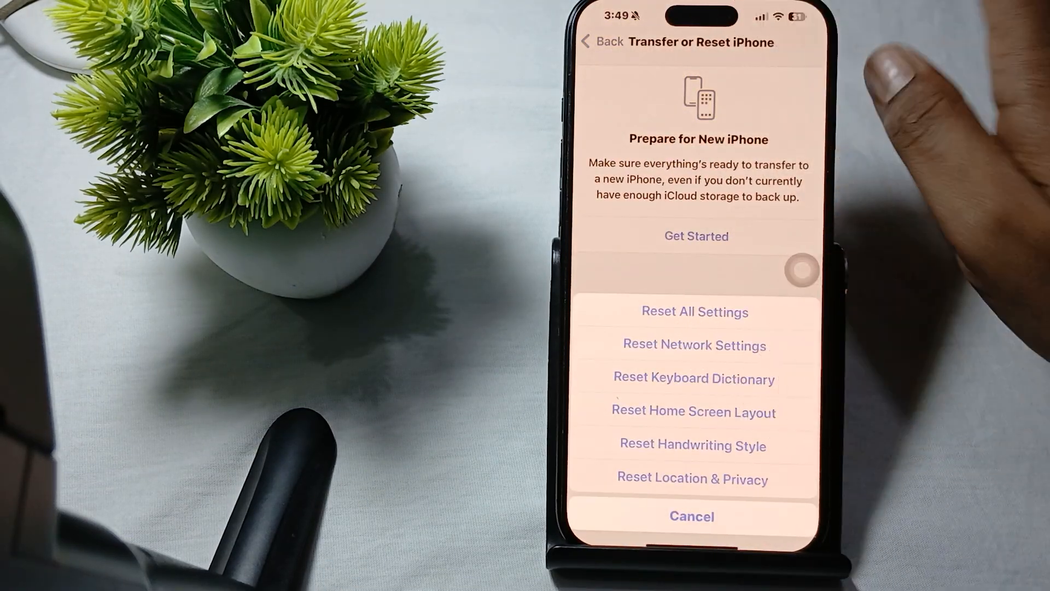